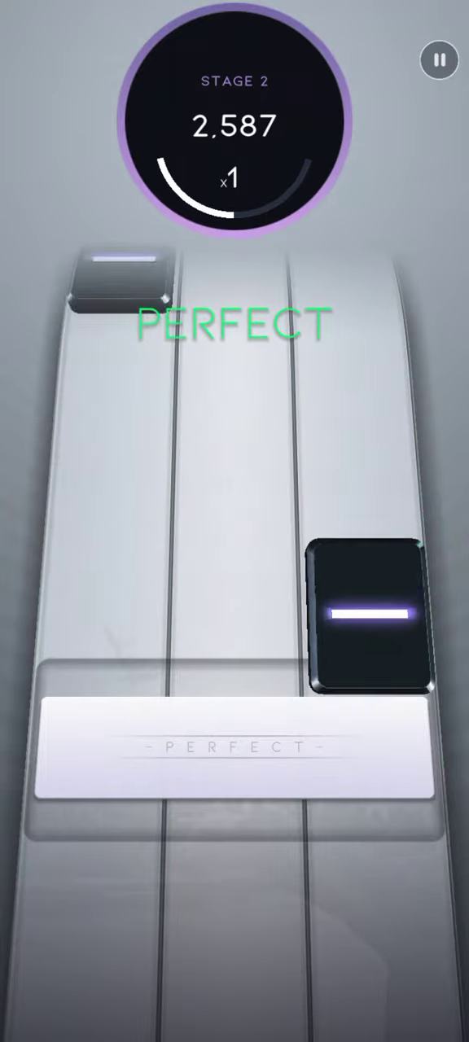
# Hit the falling tiles through stages 2 and 3, building the streak past 10
pyautogui.click(90, 748)
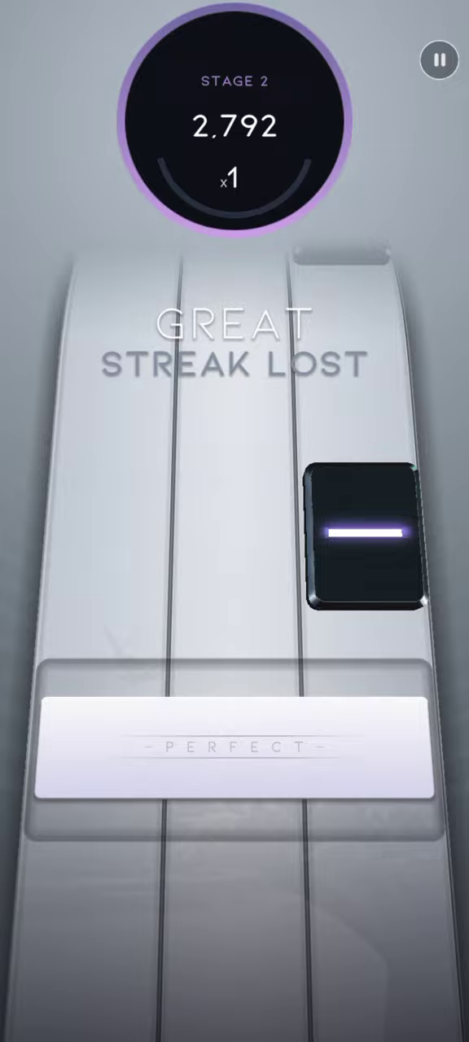
pyautogui.click(89, 749)
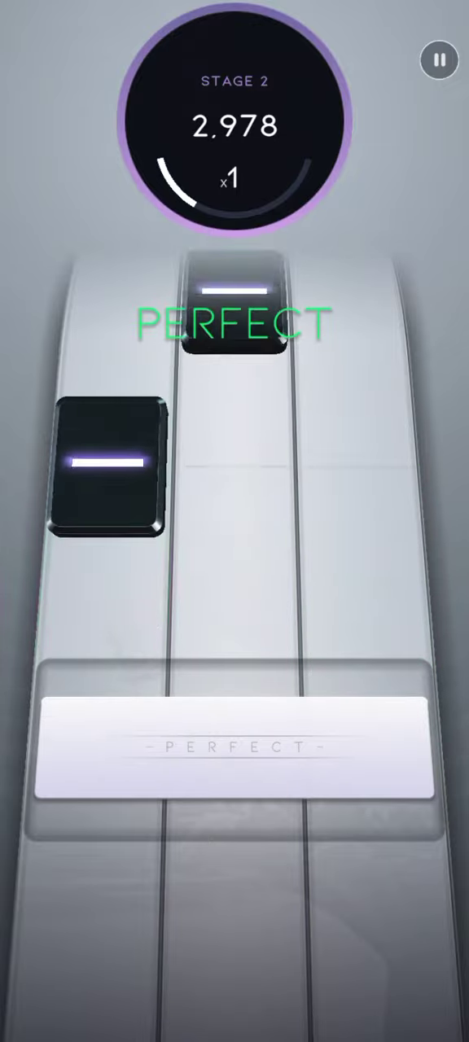
pyautogui.click(106, 469)
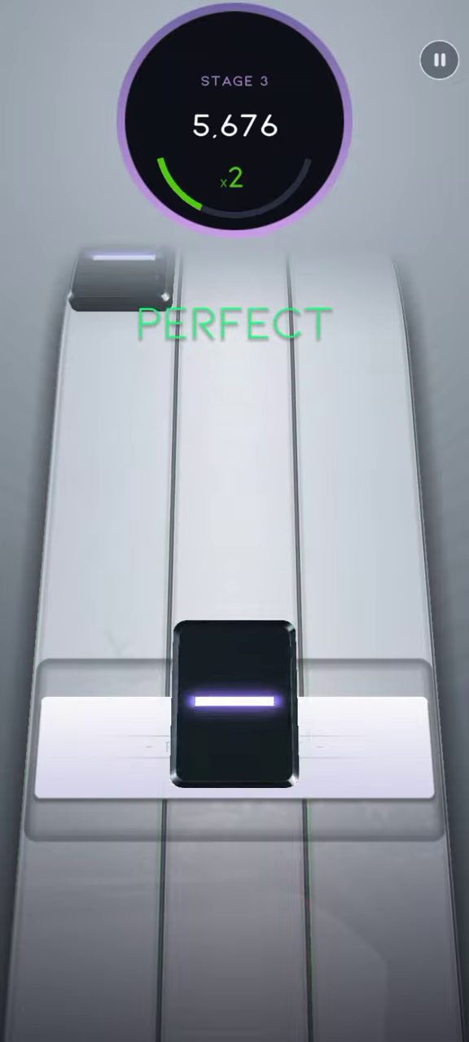
pyautogui.click(235, 708)
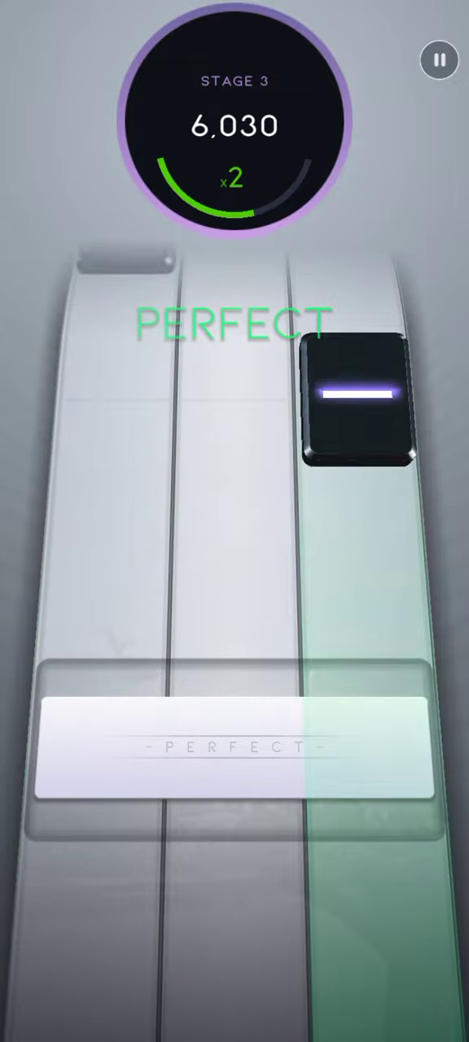
pyautogui.click(355, 399)
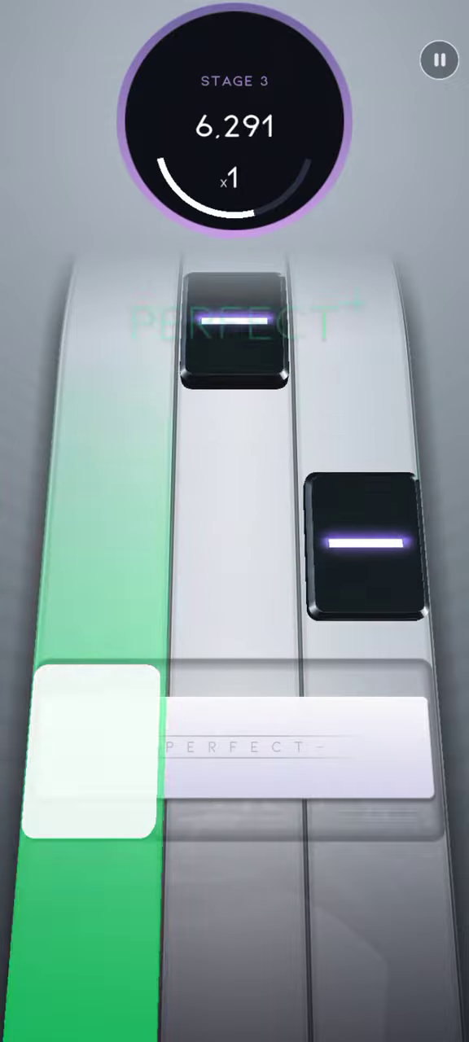
pyautogui.click(234, 758)
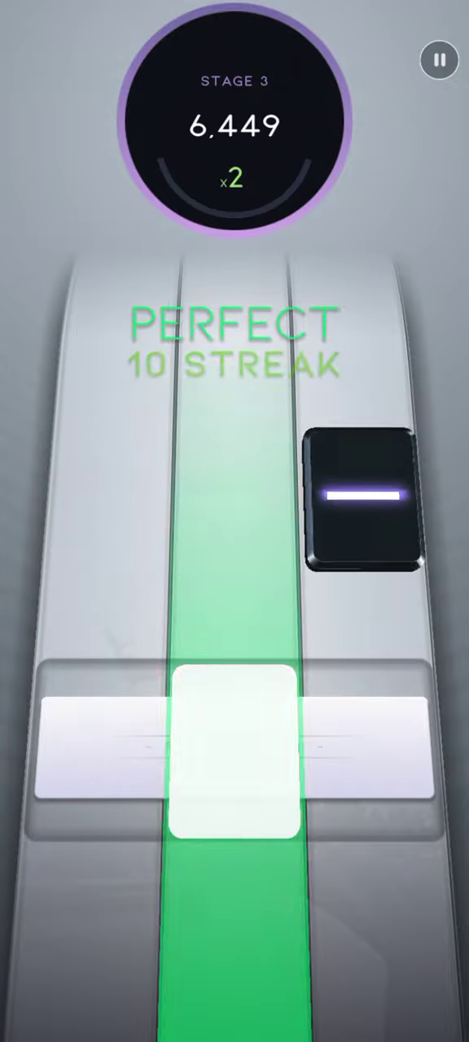
pyautogui.click(234, 757)
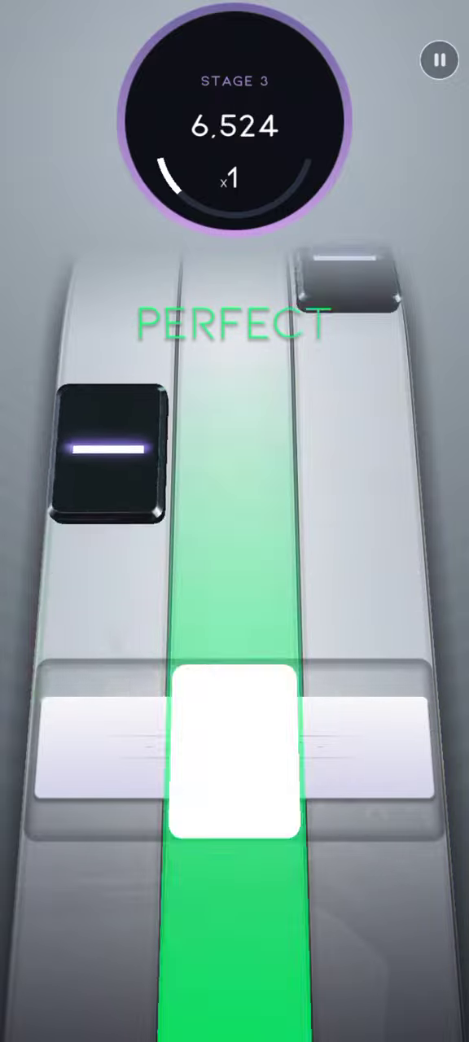
pyautogui.click(233, 758)
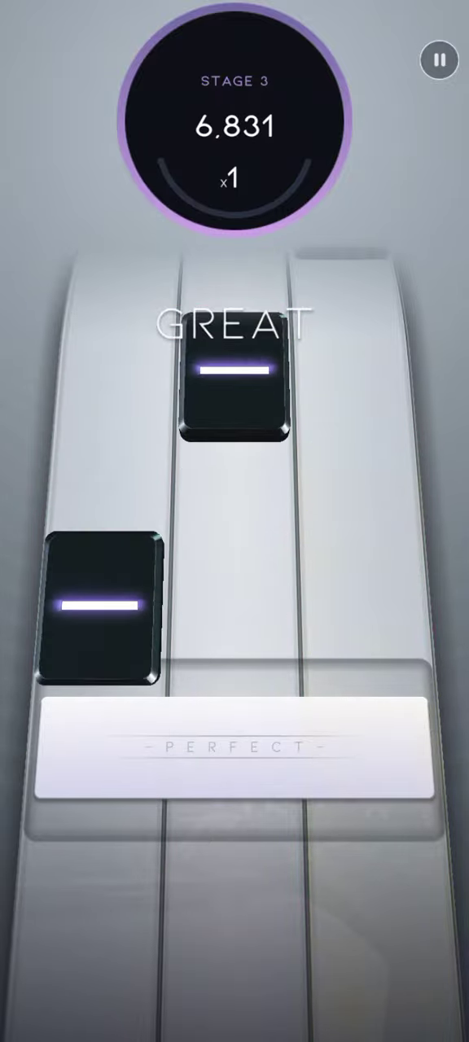
# Keep hitting tiles through stage 4 into the final stage until the score passes 20,000
pyautogui.click(372, 749)
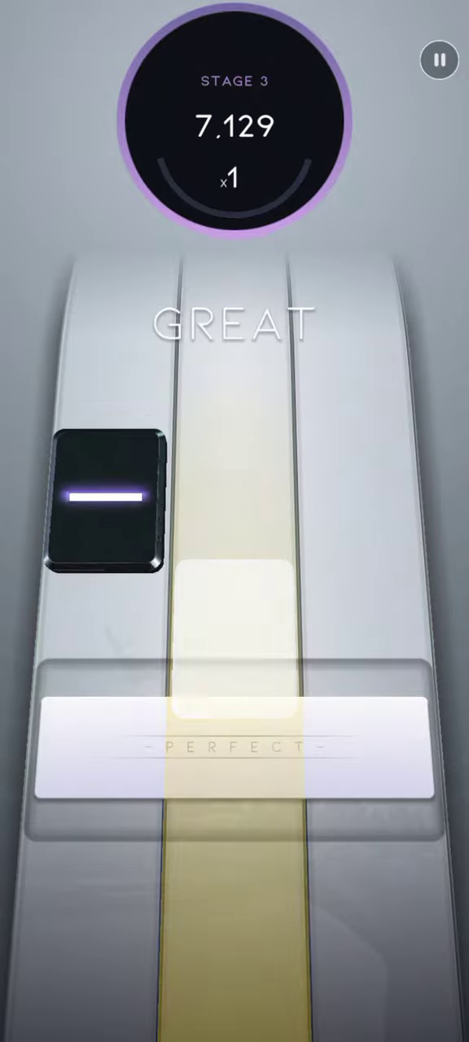
pyautogui.click(234, 757)
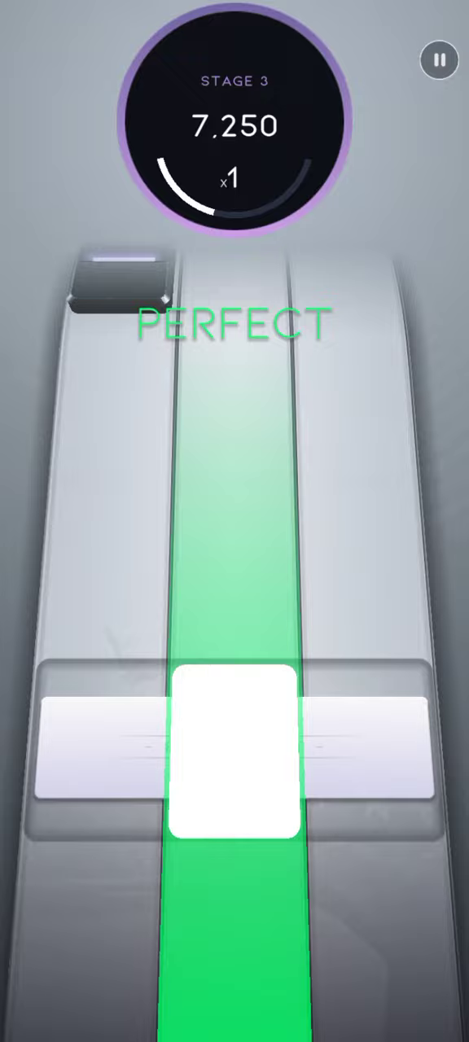
pyautogui.click(236, 749)
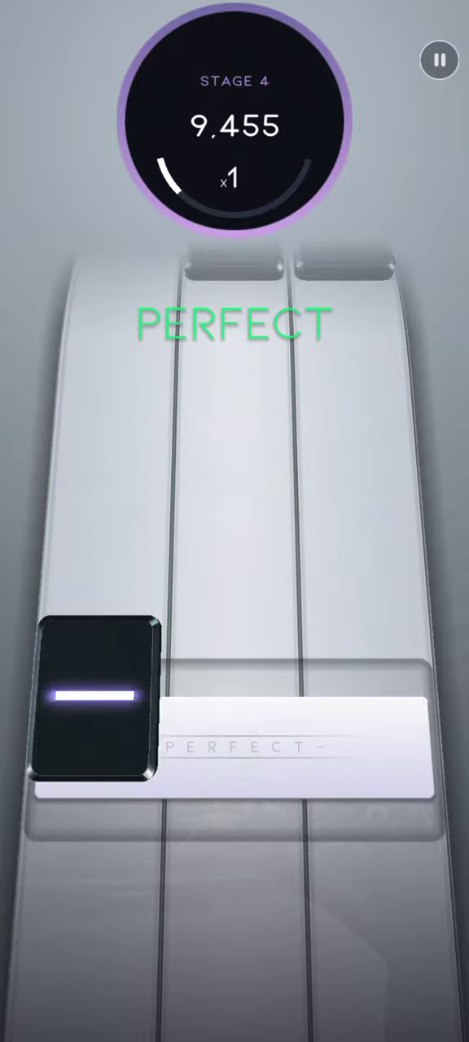
pyautogui.click(94, 700)
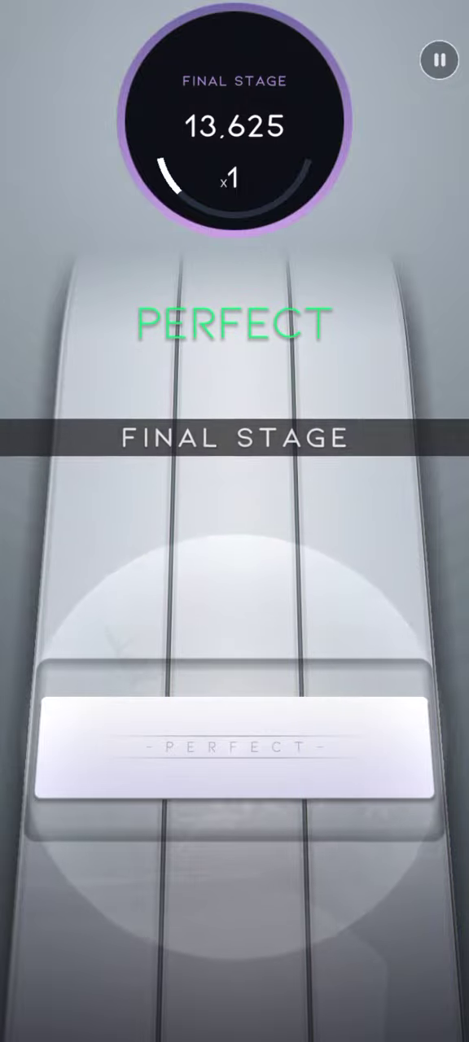
pyautogui.click(234, 757)
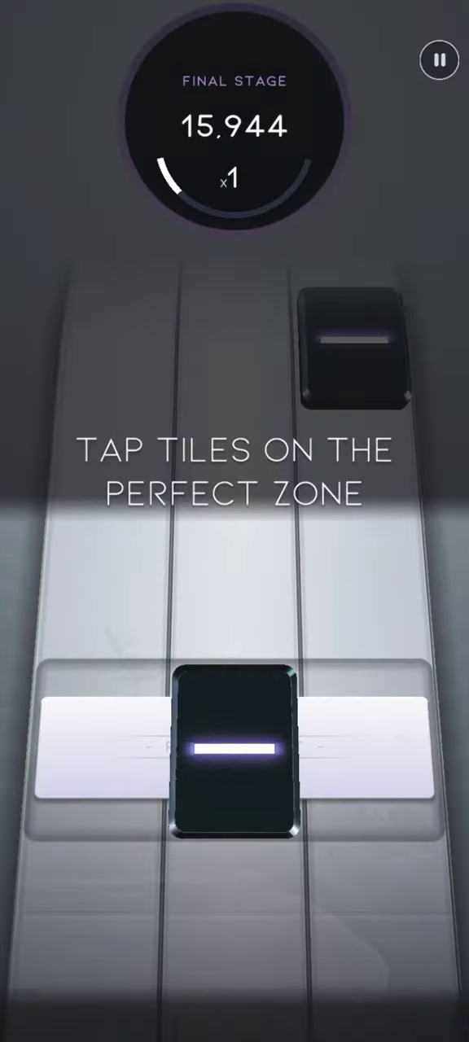
pyautogui.click(234, 759)
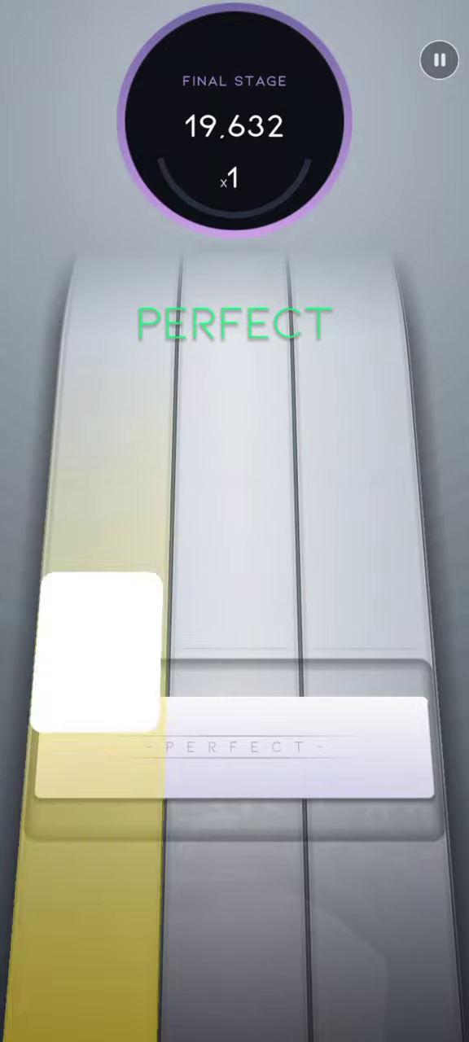
pyautogui.click(94, 654)
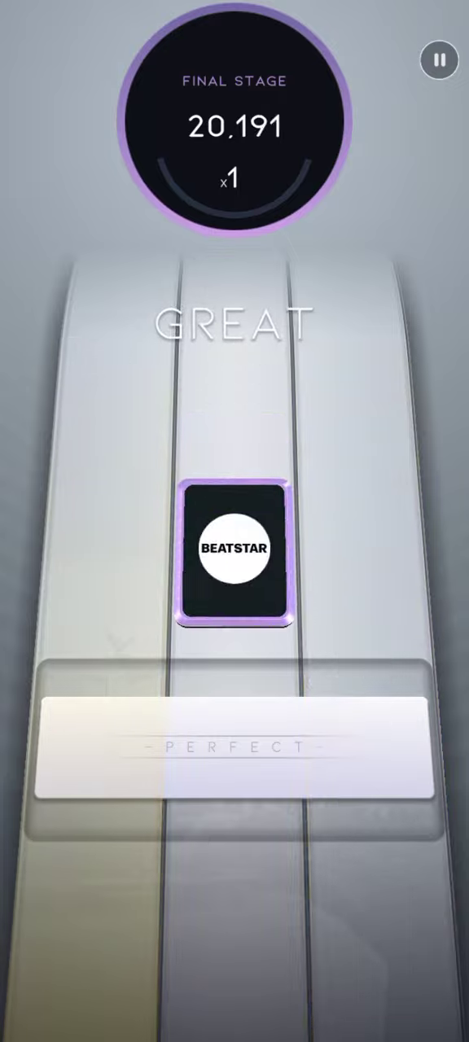
# Hit the final Beatstar card to complete 'death bed' for 250 and continue to the loading screen
pyautogui.click(235, 557)
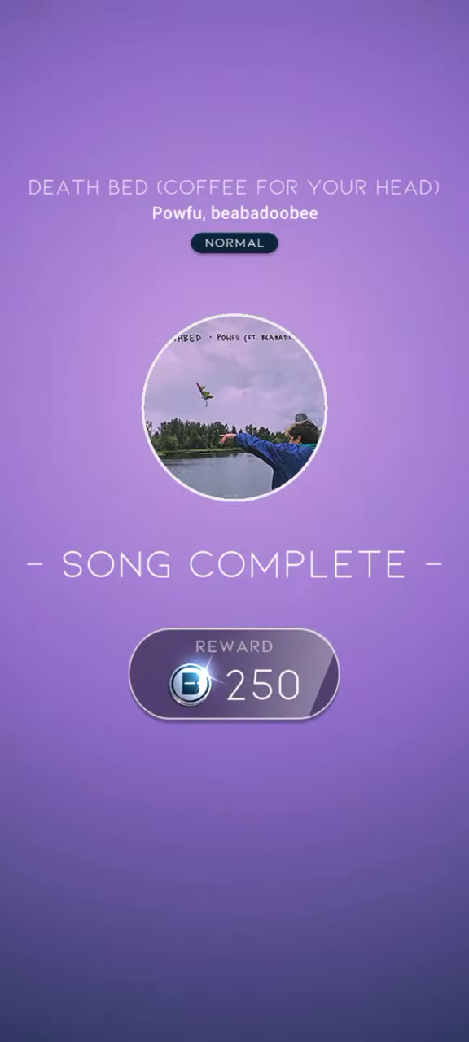
pyautogui.click(235, 682)
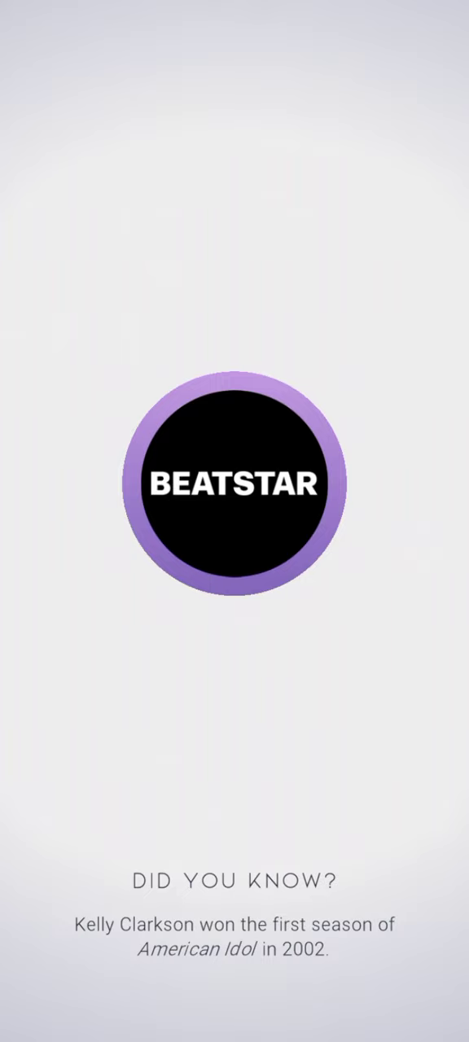
pyautogui.scroll(-3)
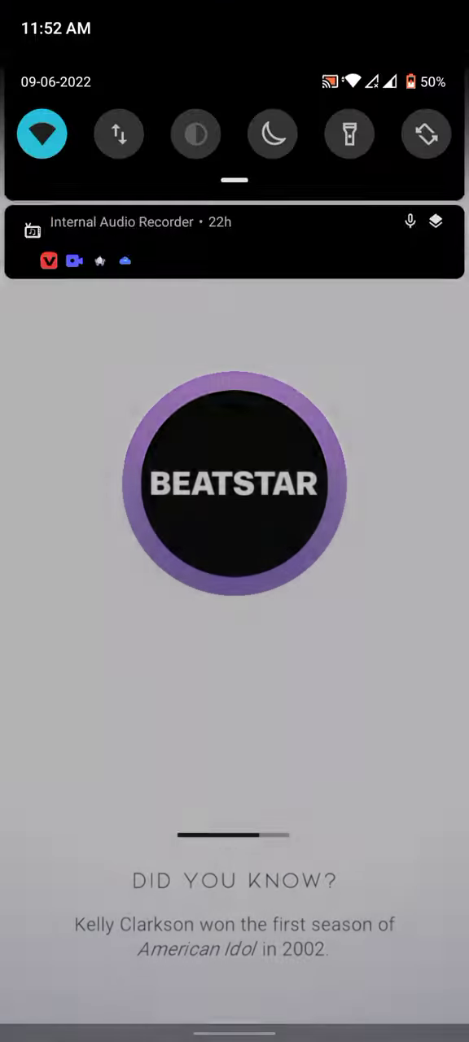